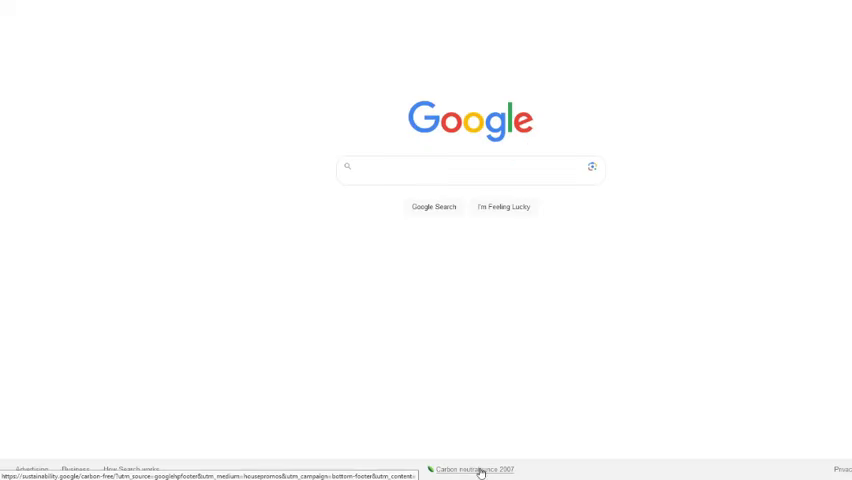
Search Google for 'tallow definition' via the suggestion, showing the dictionary entry for tallow
left_click(460, 168)
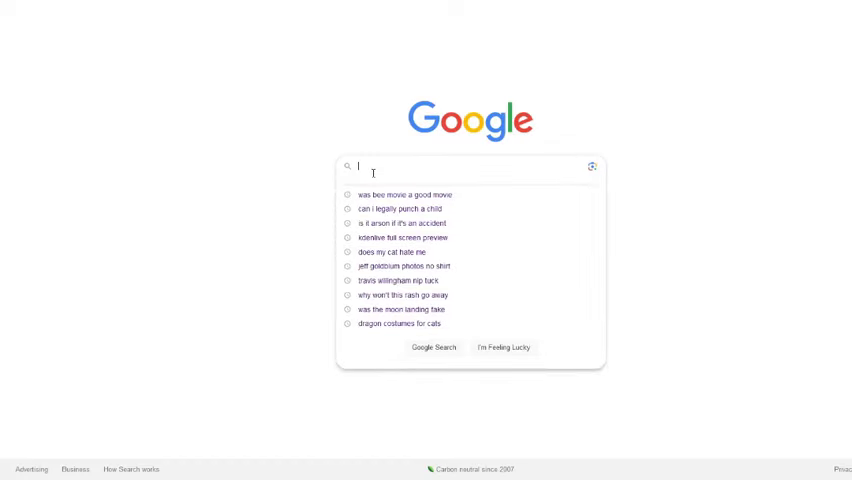
mouse_move(644, 128)
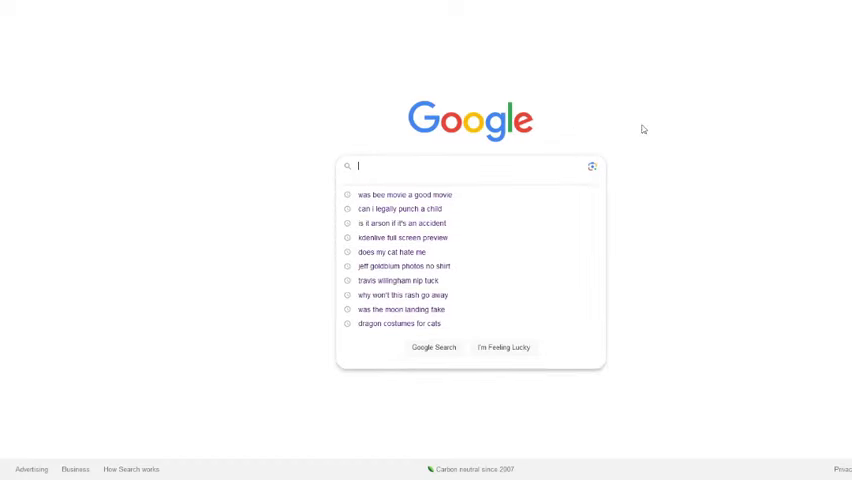
type("tallow")
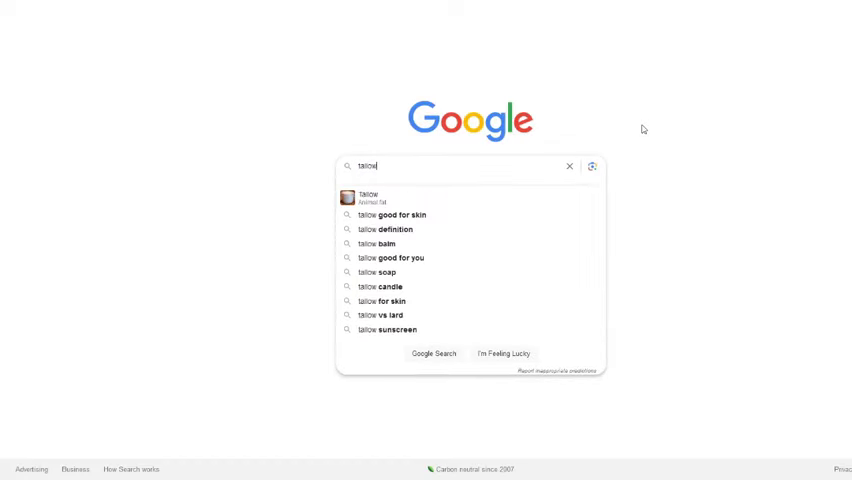
mouse_move(396, 232)
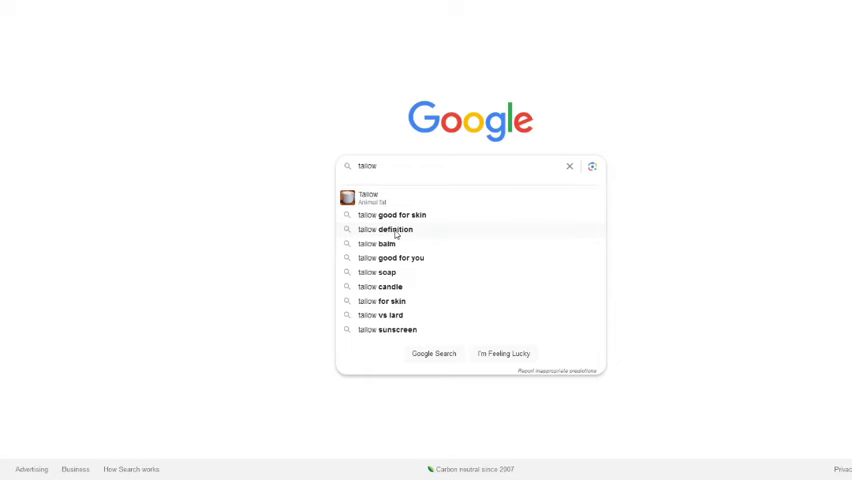
left_click(384, 228)
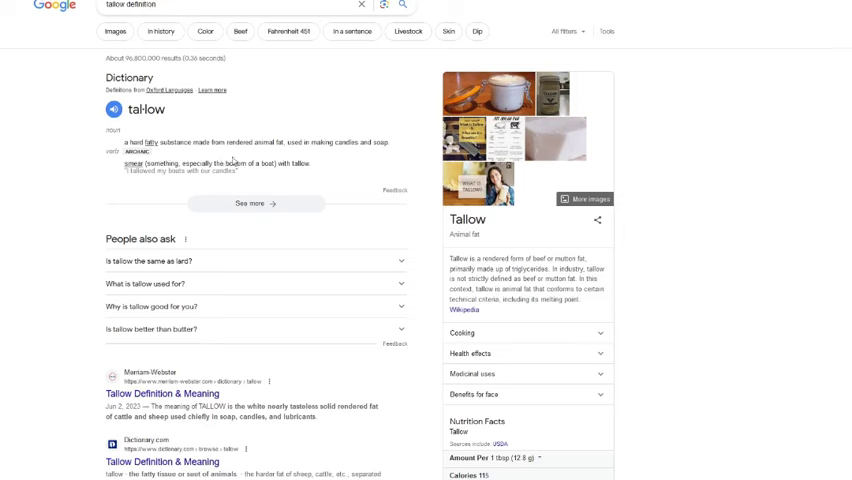
mouse_move(160, 32)
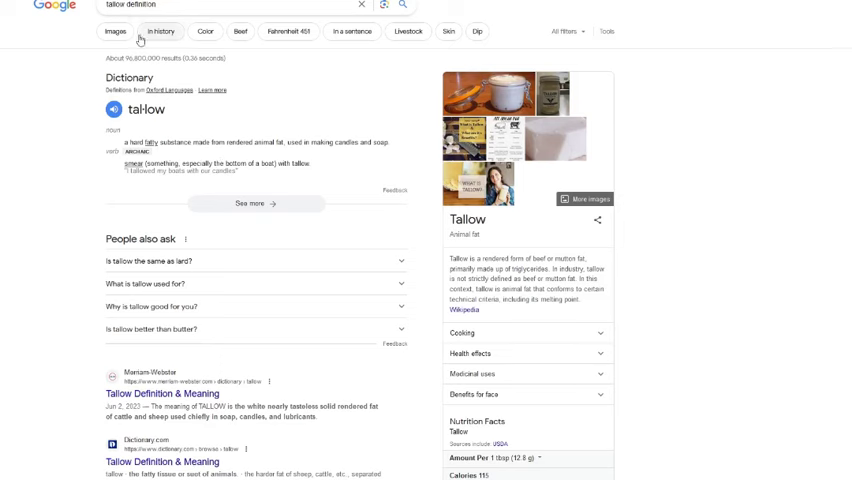
Switch to Images results and enlarge the photo of white tallow blocks in the preview
left_click(124, 32)
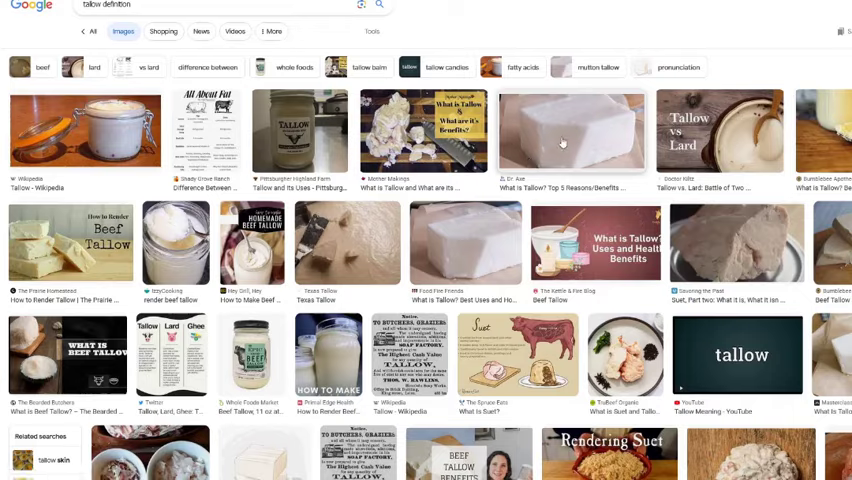
left_click(570, 130)
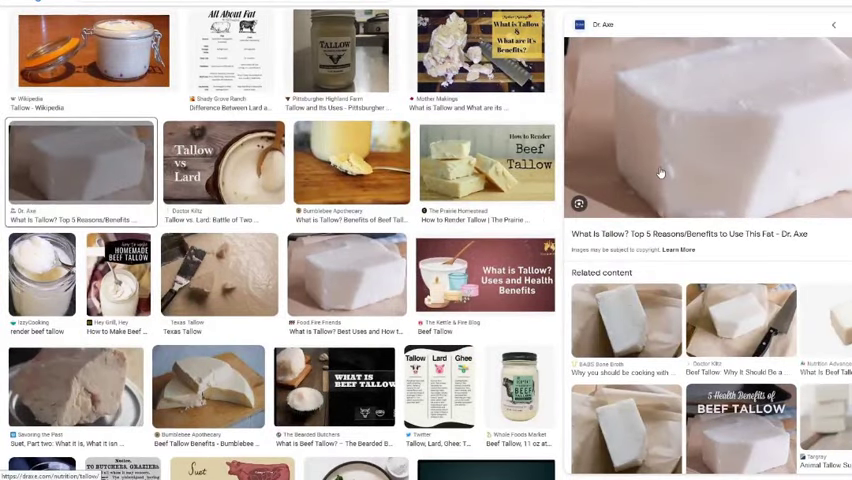